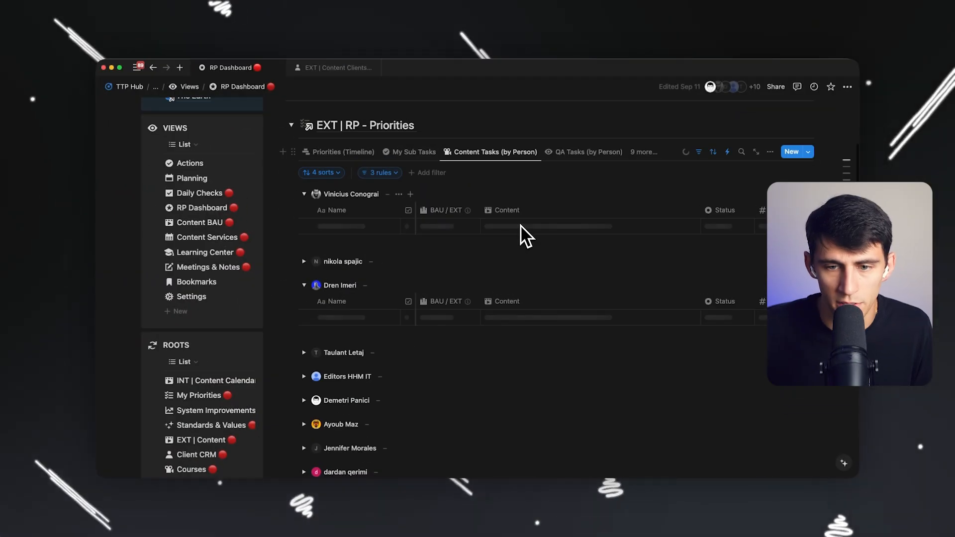
Step: Select the QA Tasks (by Person) view tab twice to show reviewer-grouped editing tasks
left_click(304, 194)
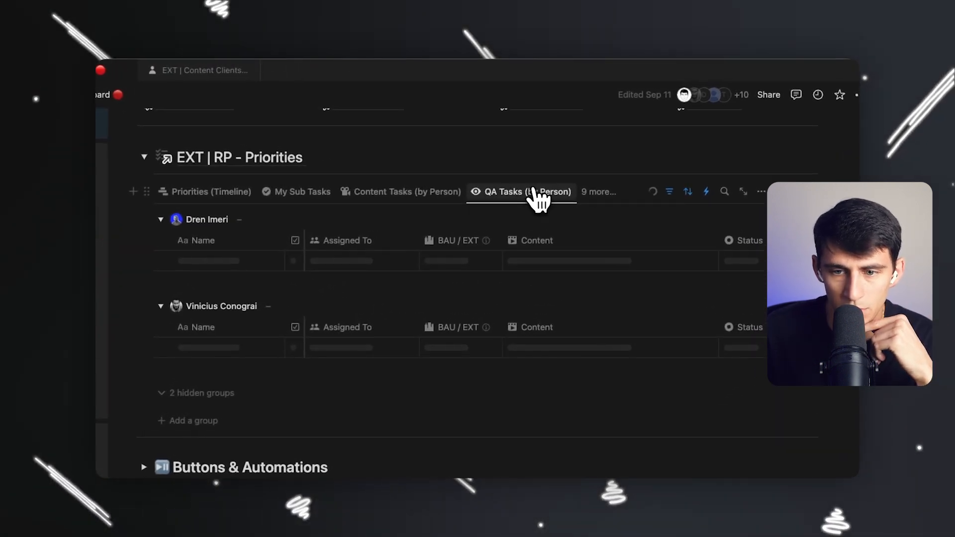
left_click(521, 191)
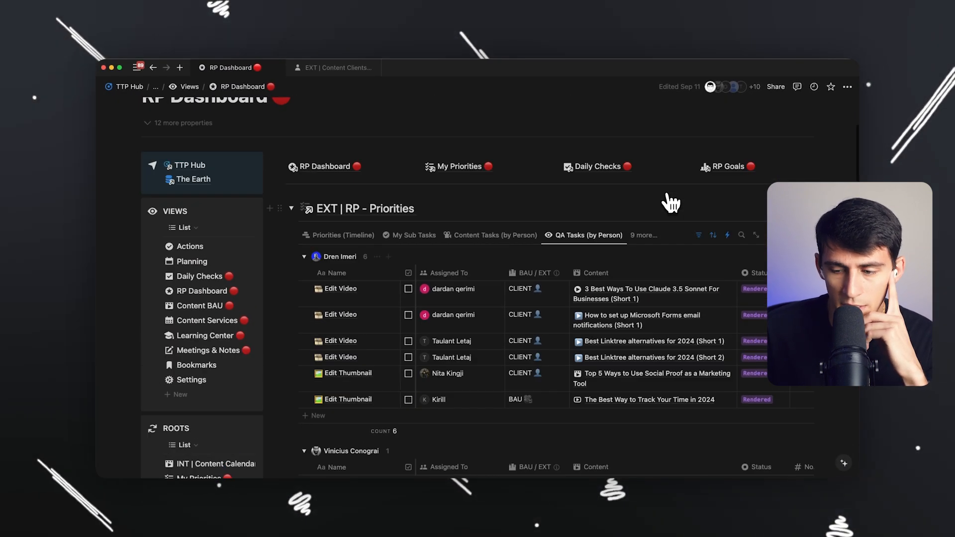
scroll("down", 3)
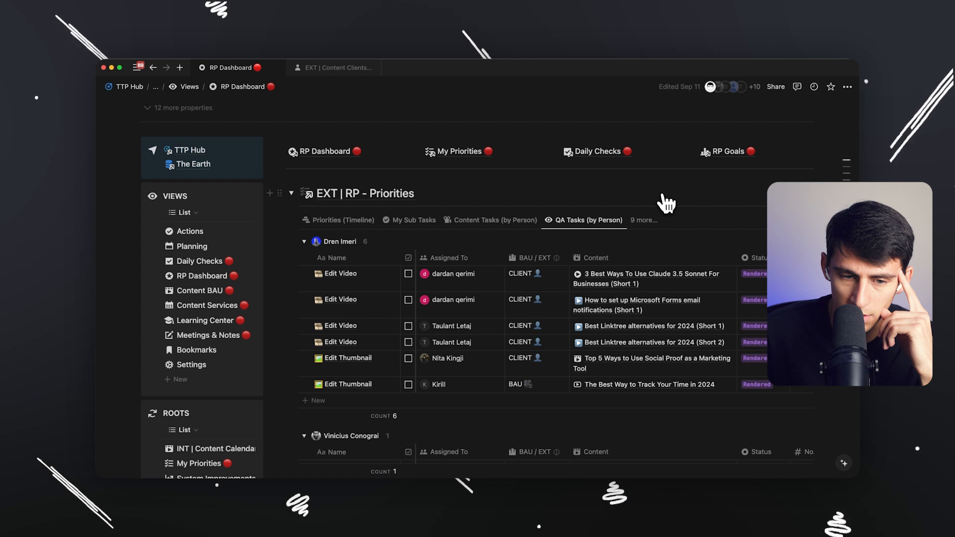